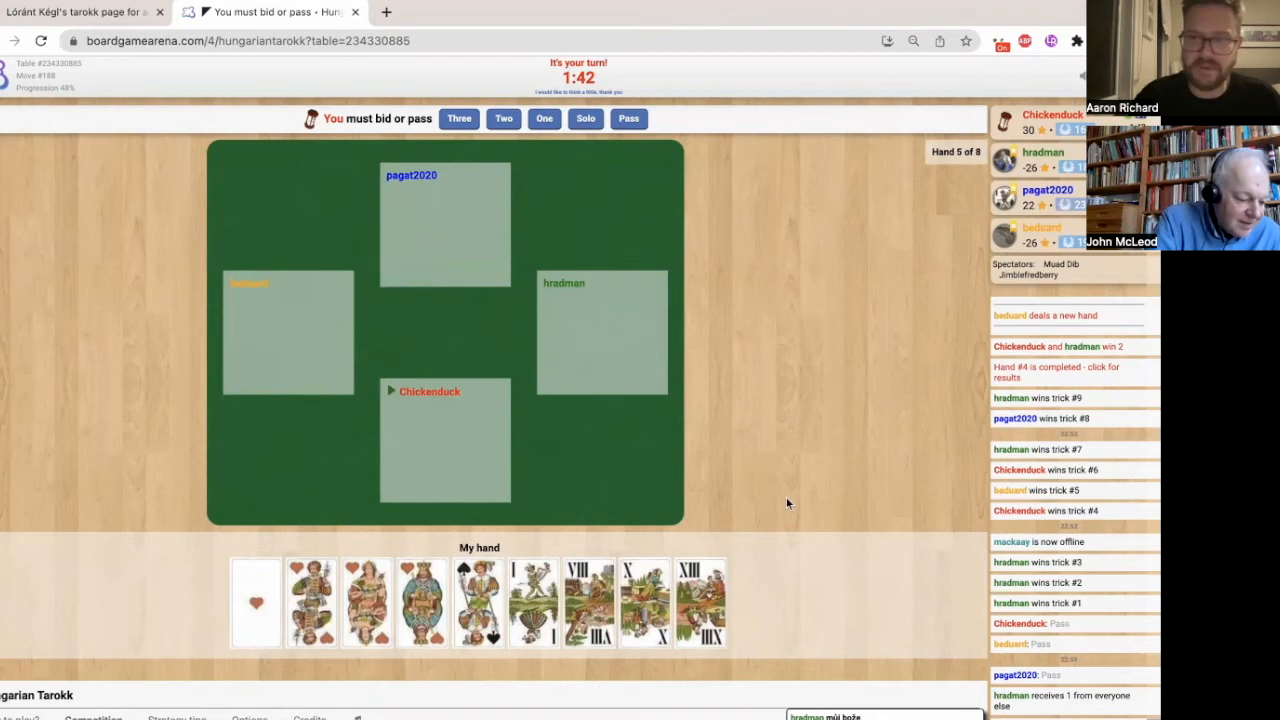
Pass on the bidding so hradman becomes declarer in a game of Three.
{"action": "left_click", "coordinate": [628, 118]}
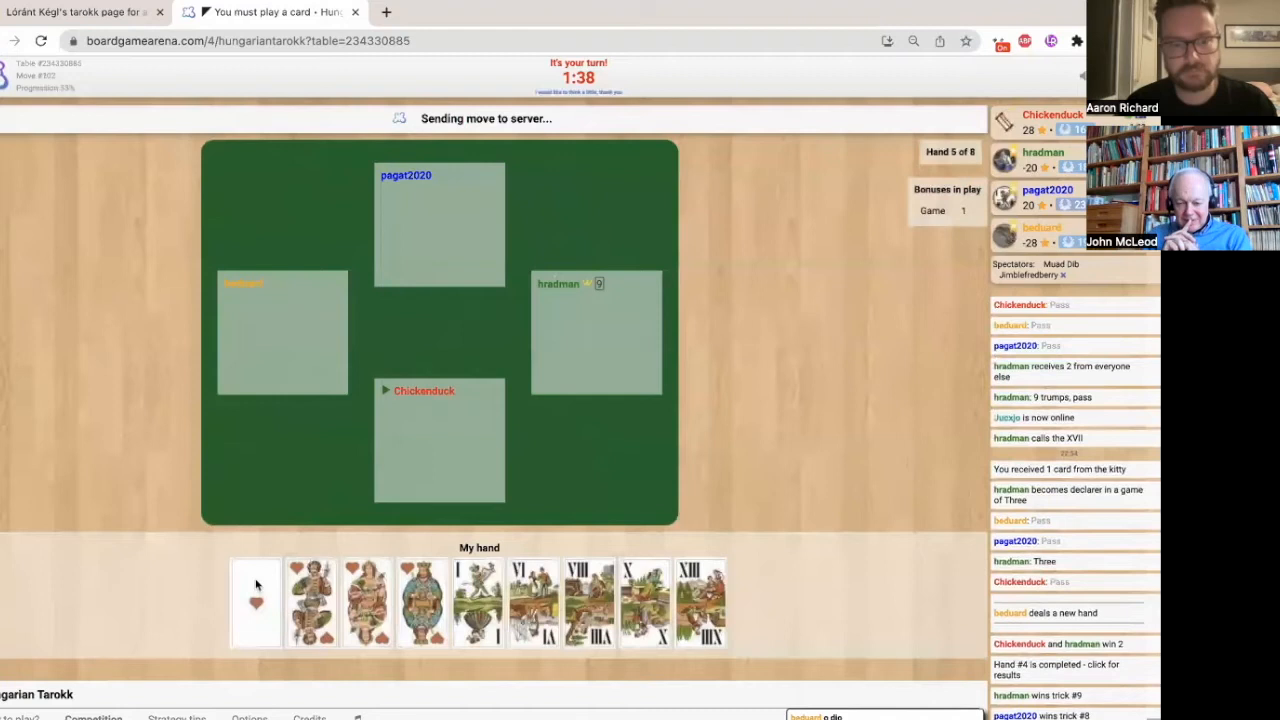
Discard the low heart, then play a tarokk onto the III, XIV and XVII in the first trick.
{"action": "left_click", "coordinate": [256, 602]}
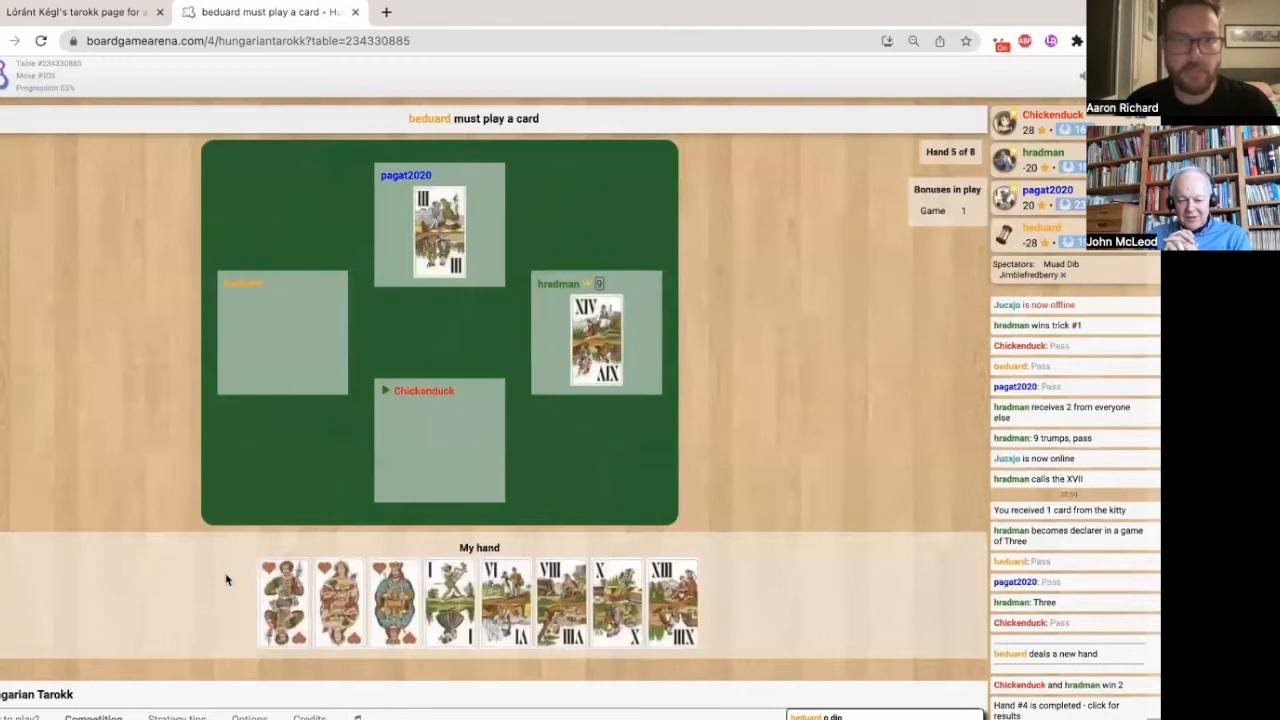
{"action": "left_click", "coordinate": [504, 602]}
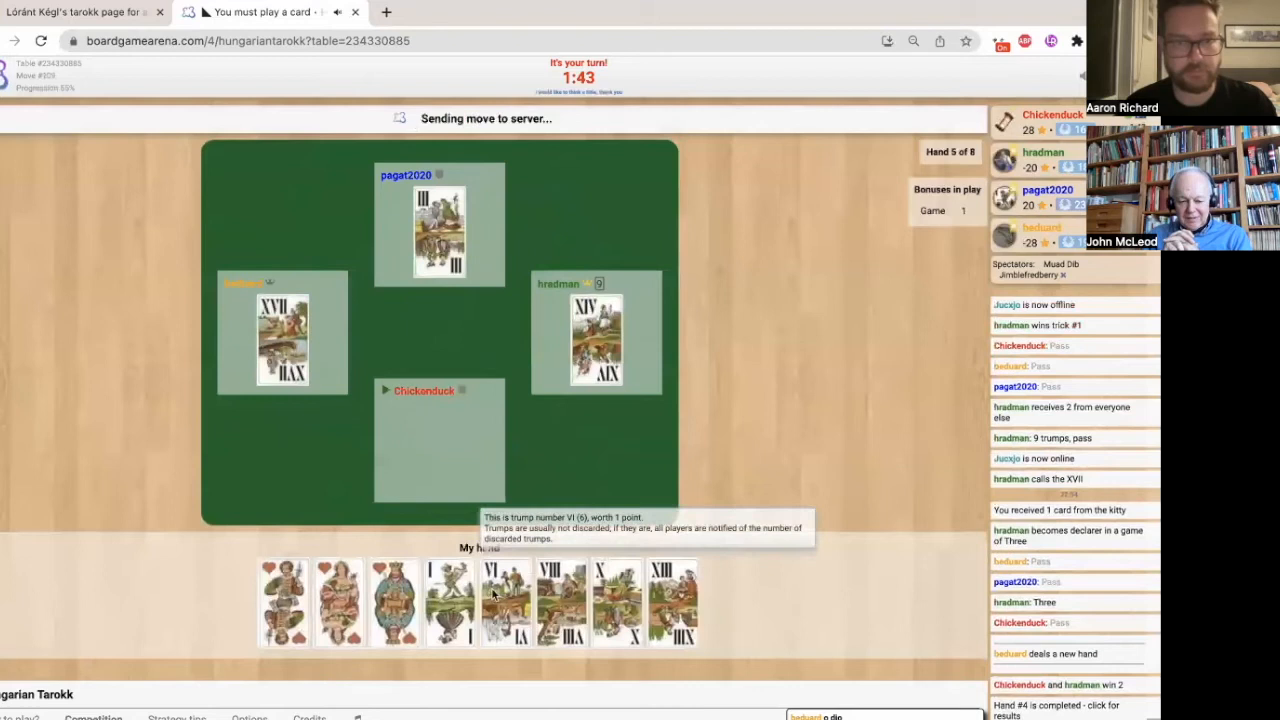